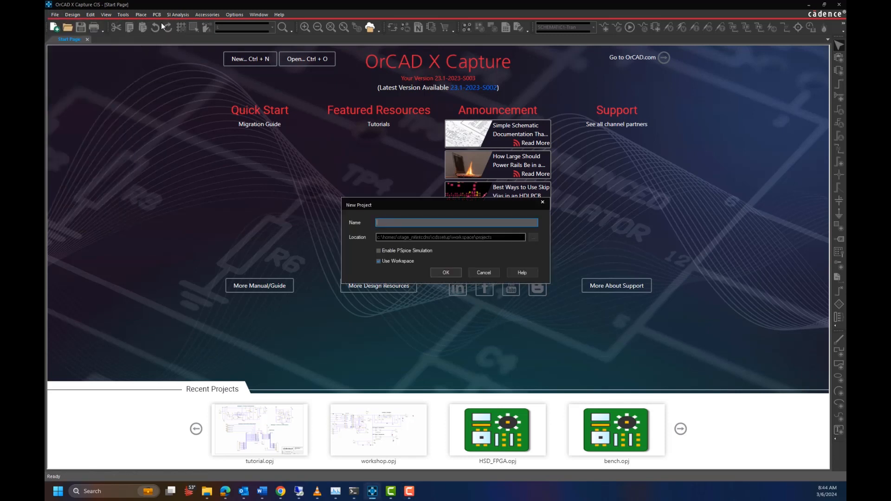
mouse_move(564, 203)
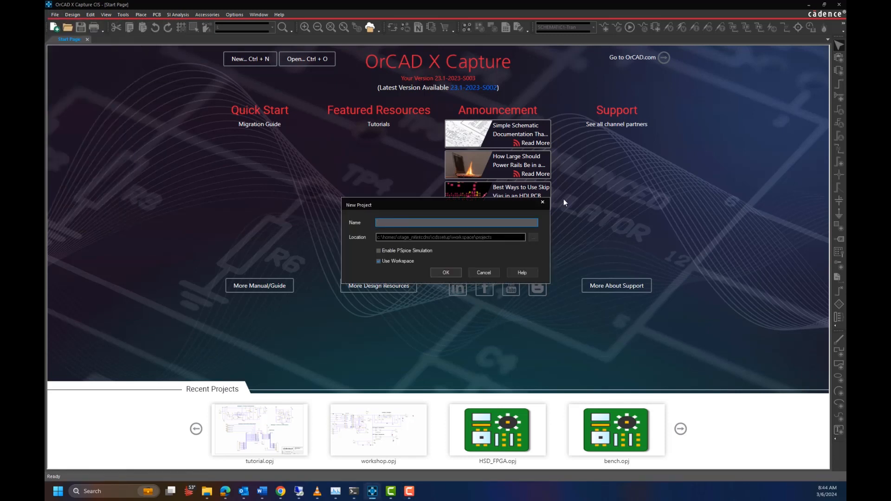
- Cancel the New Project dialog to get back to the Start Page
click(483, 273)
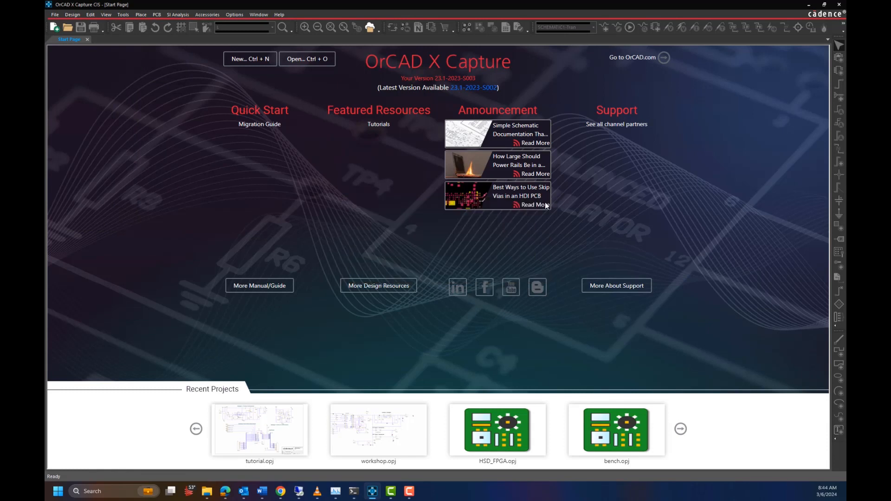
mouse_move(162, 69)
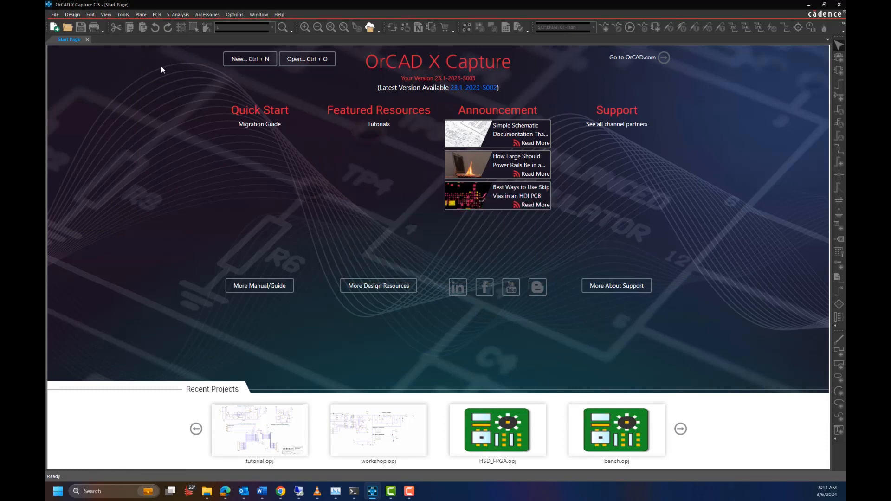
- Open the workshop.opj project and bring up the workshop.DSN context menu
click(54, 15)
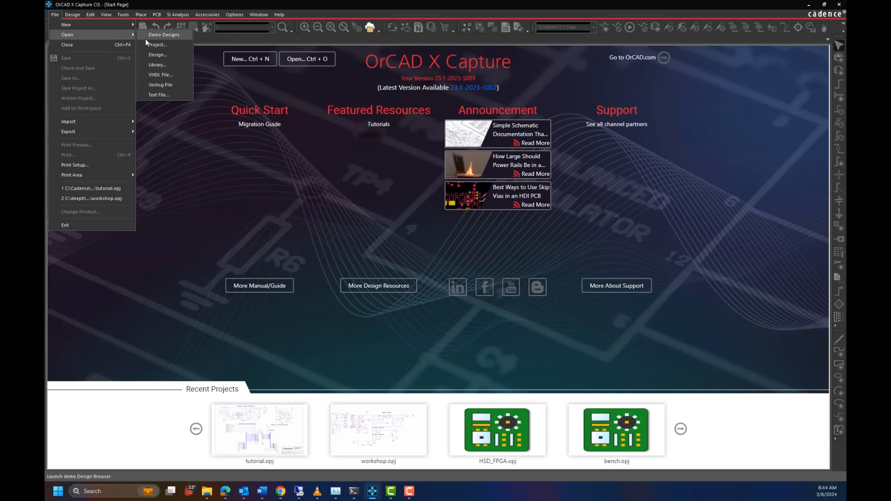
click(157, 45)
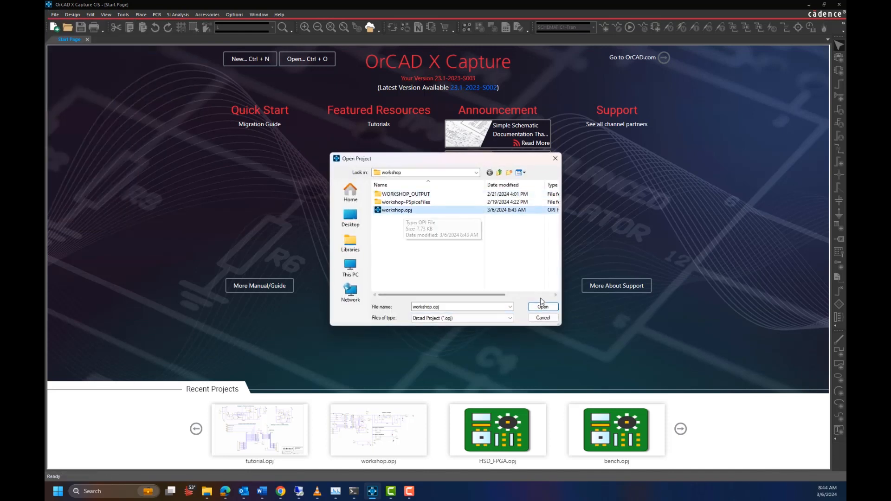
click(542, 307)
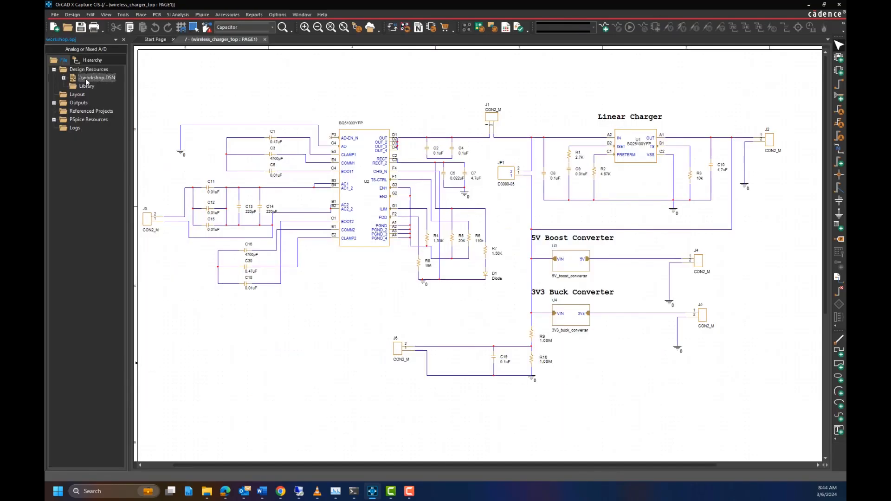
right_click(96, 77)
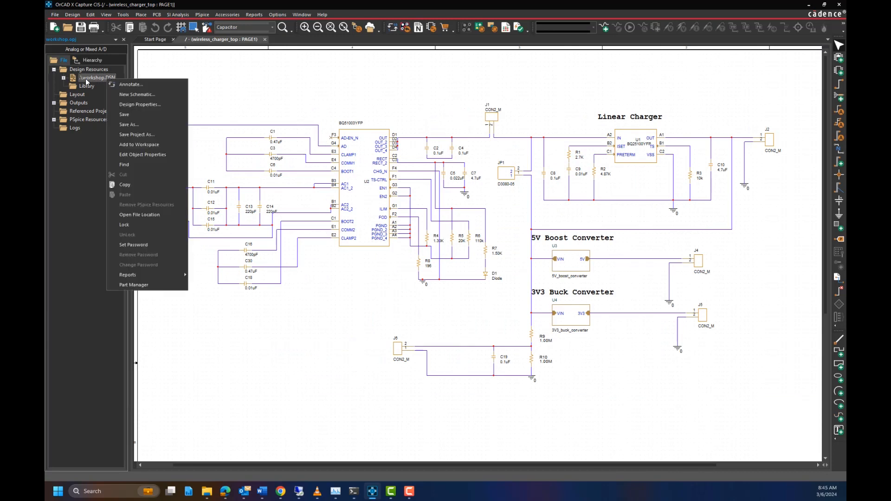
mouse_move(138, 145)
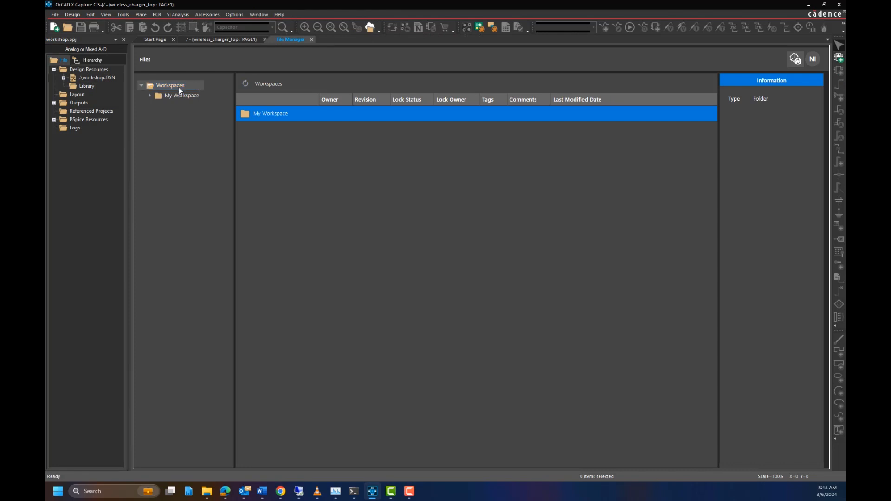
- Browse My Workspace > projects > workshop in File Manager, then close it
click(149, 94)
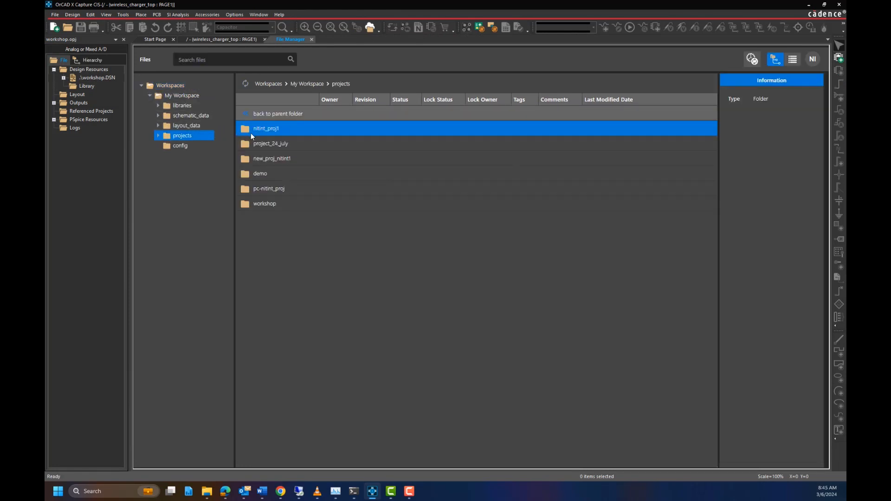
double_click(264, 204)
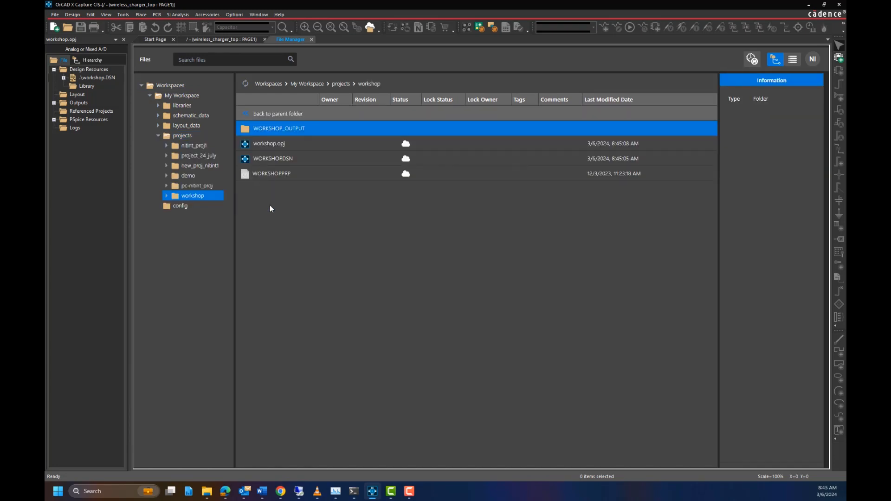
click(311, 39)
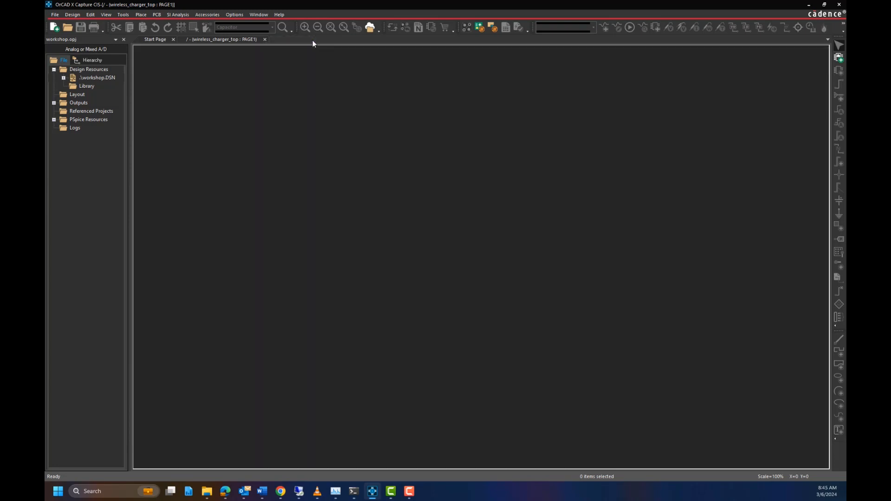
- Switch to the wireless_charger_top PAGE1 schematic tab
click(222, 39)
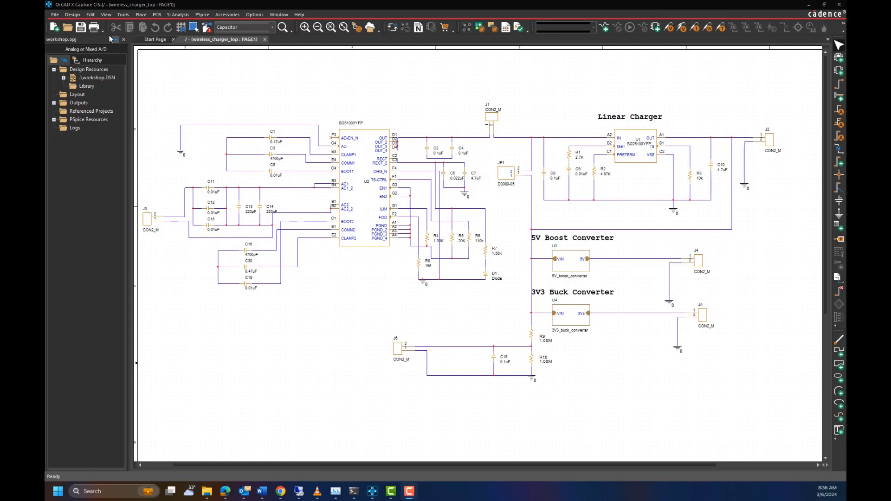
mouse_move(81, 28)
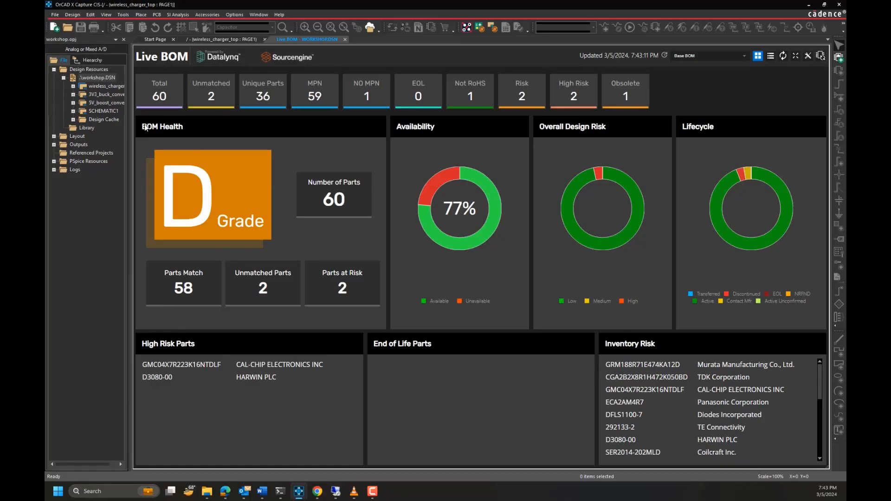
mouse_move(421, 112)
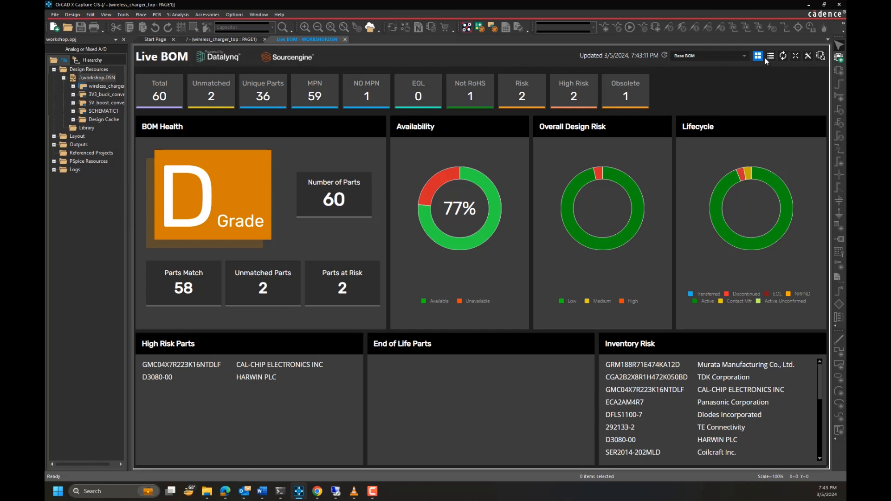
- Switch Live BOM to list view and sort the parts table by Value
click(770, 55)
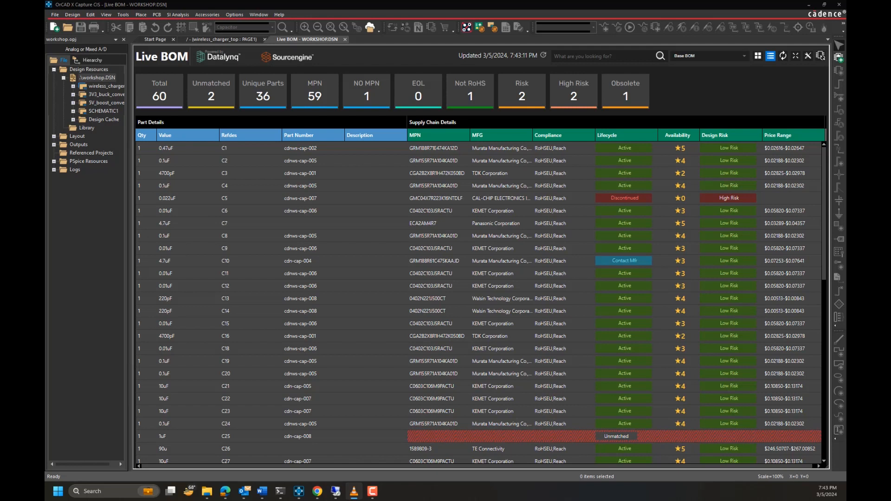
click(165, 135)
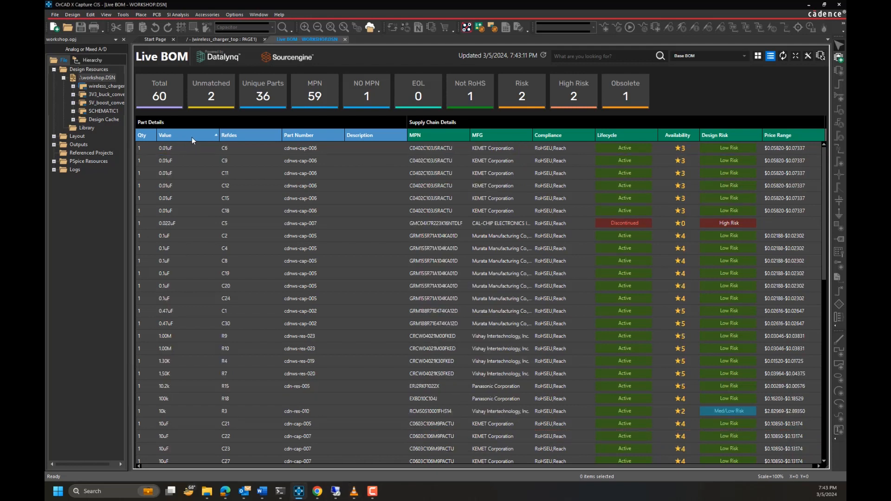
- Re-sort the Live BOM parts table by the Refdes column
click(229, 134)
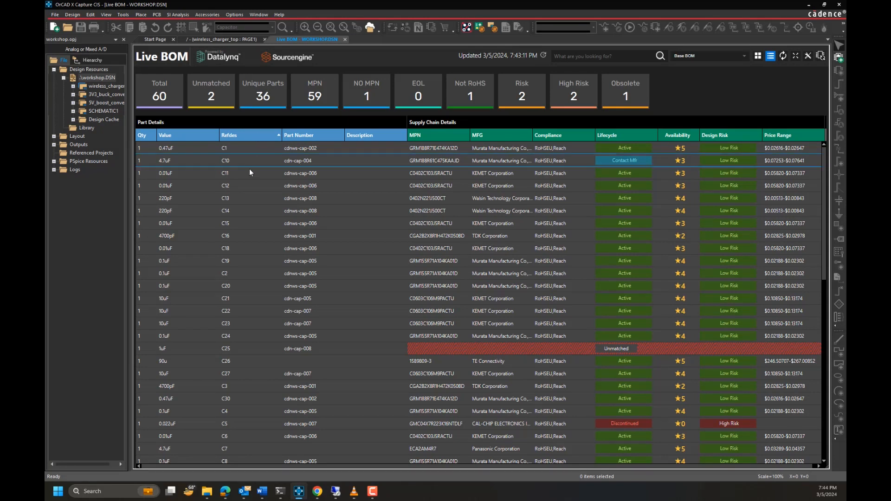
- Select capacitor C14 to view its supply risk, pricing, inventory and alternate parts
click(227, 210)
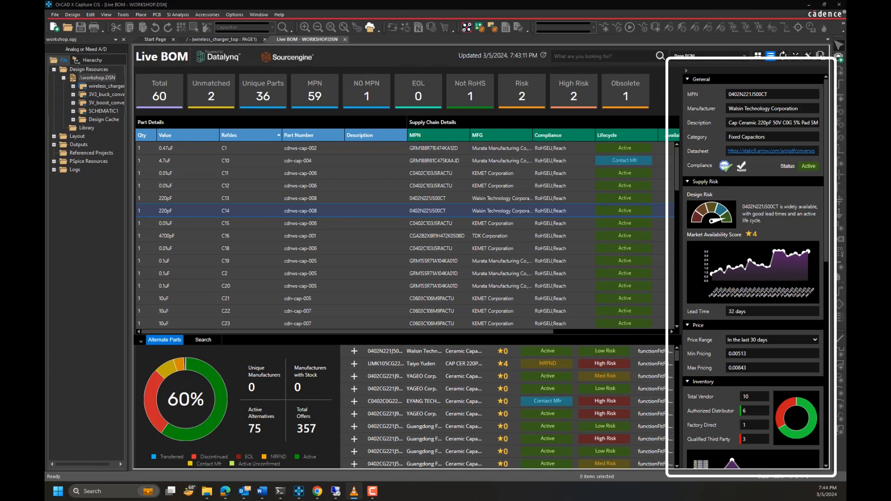
mouse_move(819, 186)
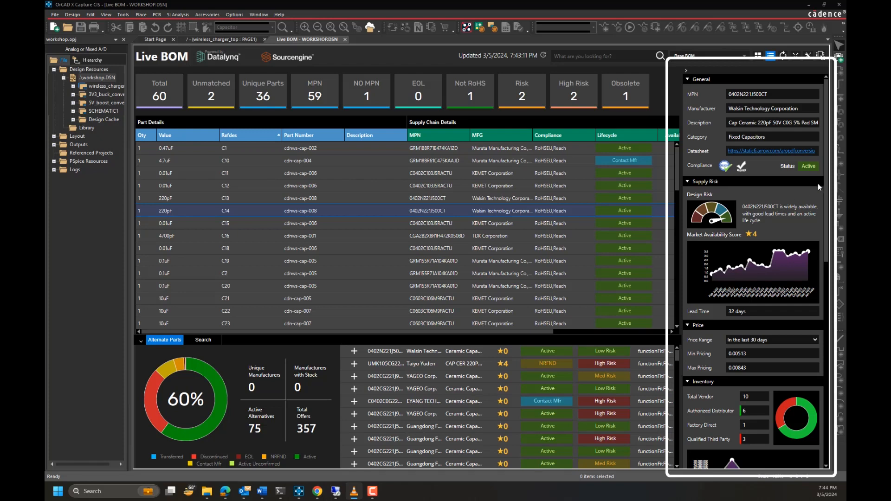
scroll(down, 3)
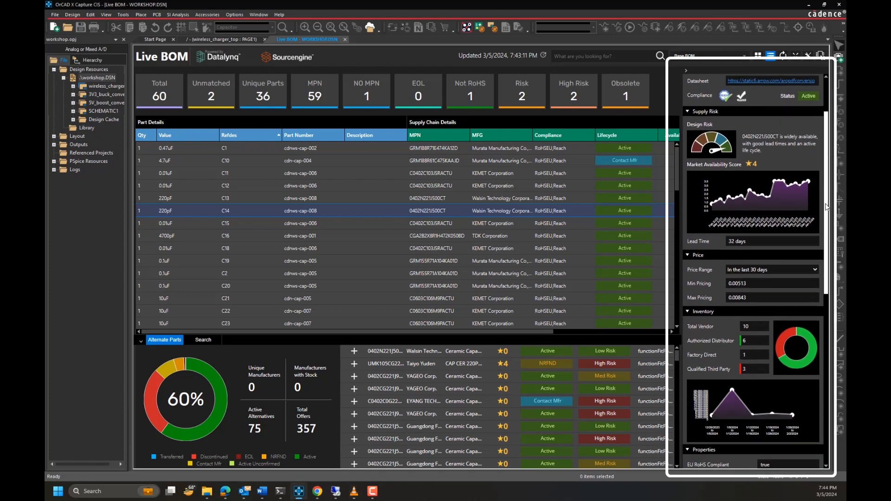
scroll(down, 3)
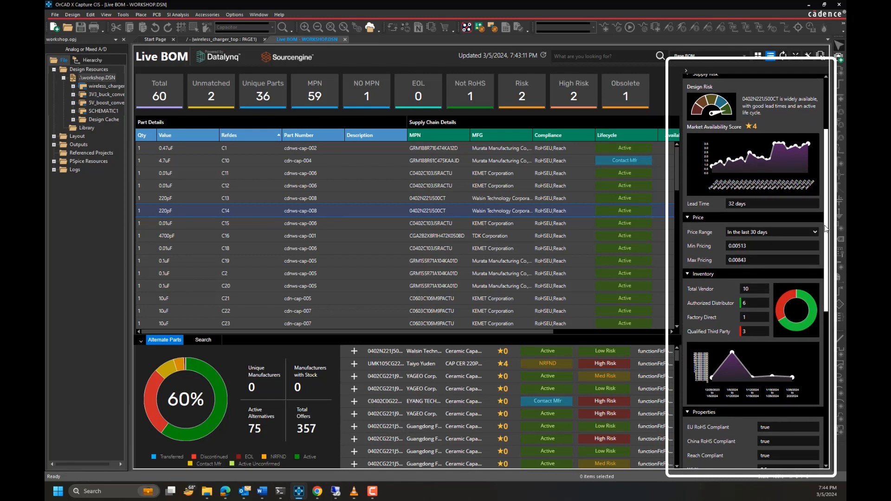
scroll(down, 3)
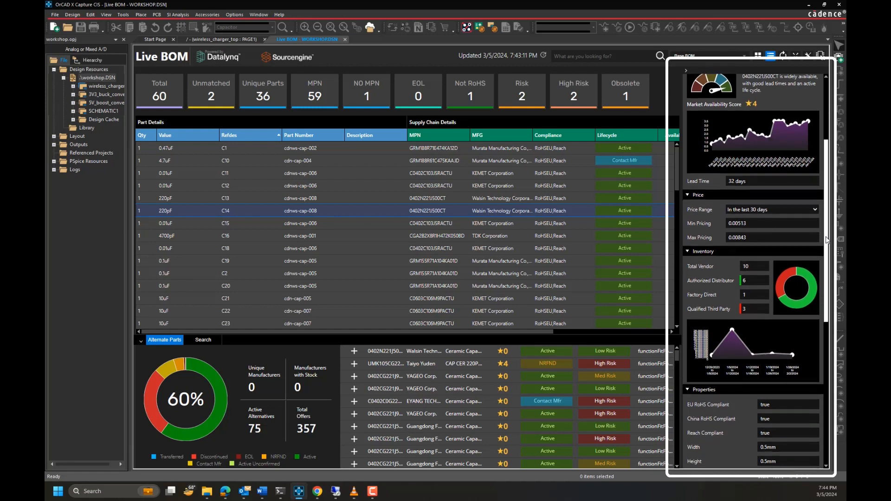
scroll(down, 3)
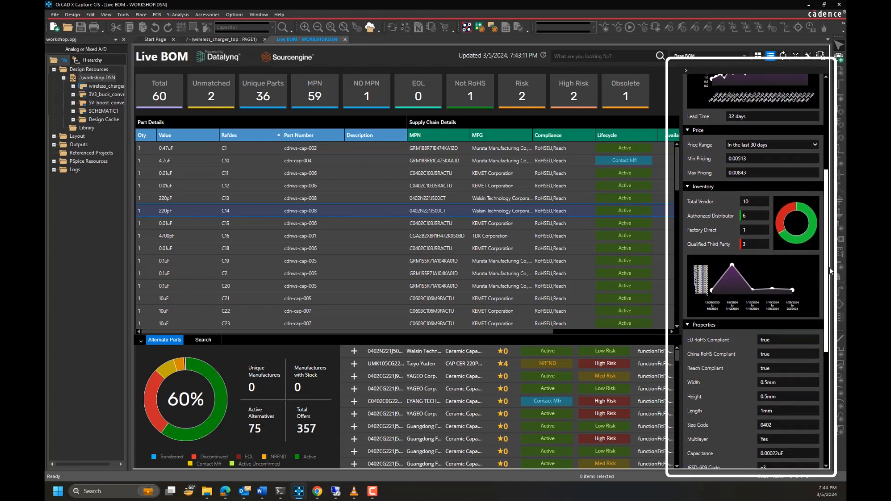
scroll(down, 3)
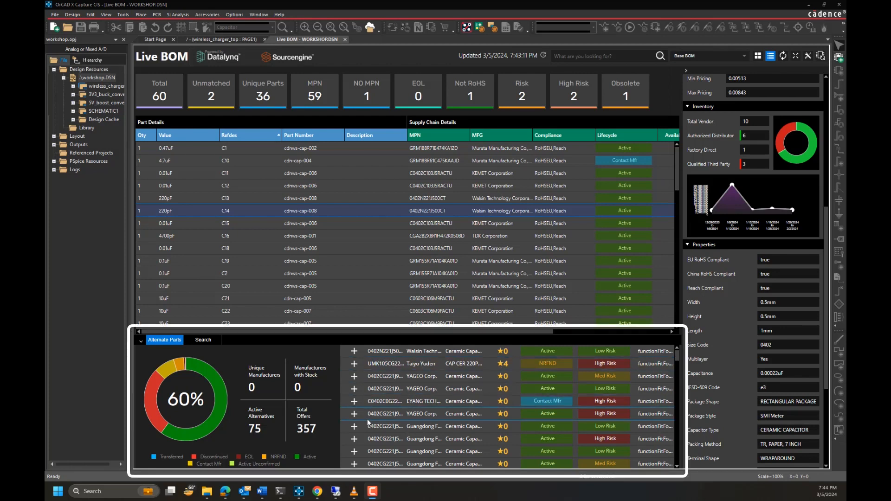
mouse_move(368, 413)
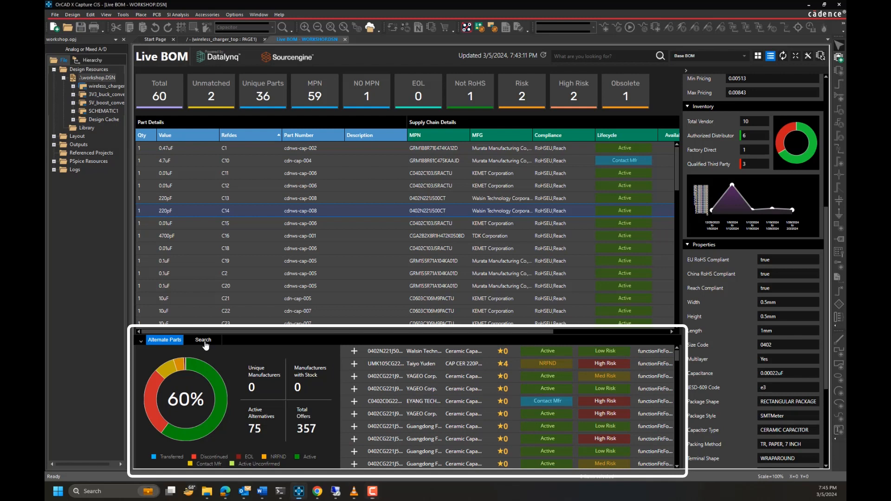
- Run a 220pF catalogue search from the bottom Search tab
click(203, 340)
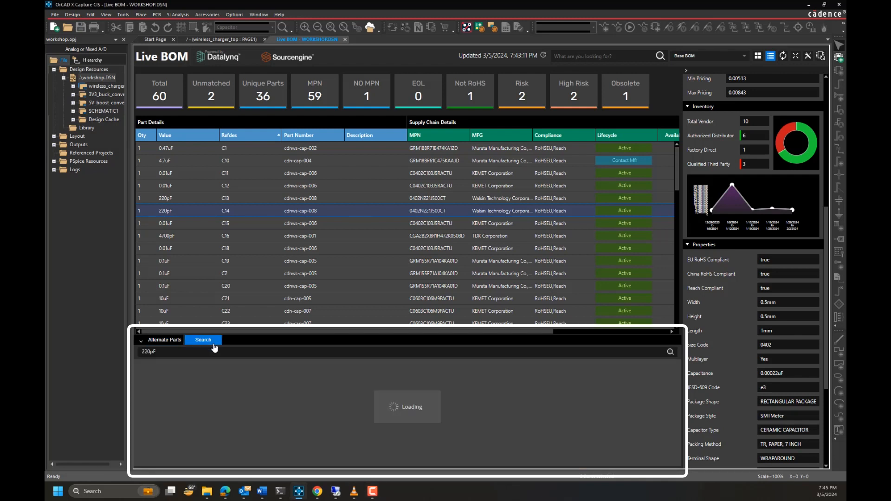
click(203, 340)
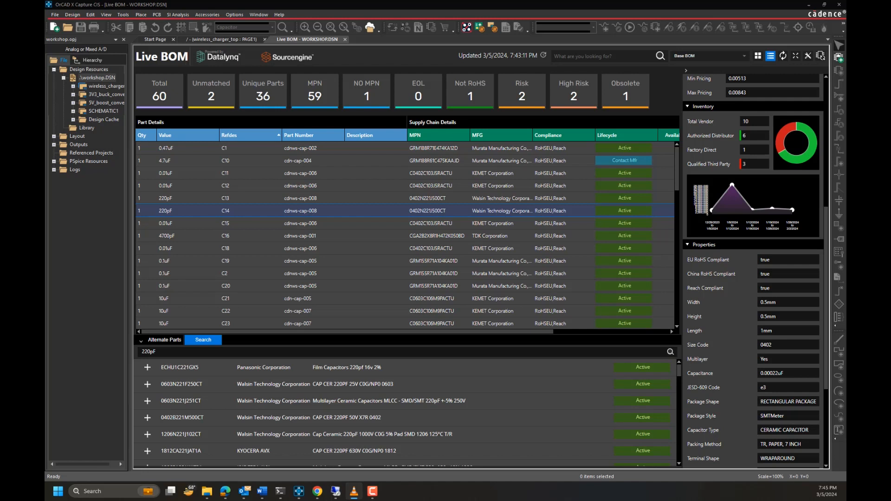
click(573, 91)
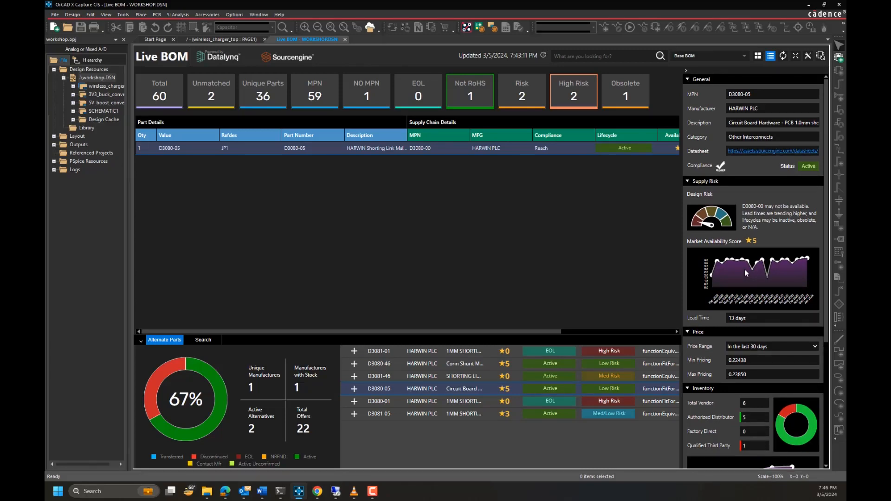
scroll(down, 3)
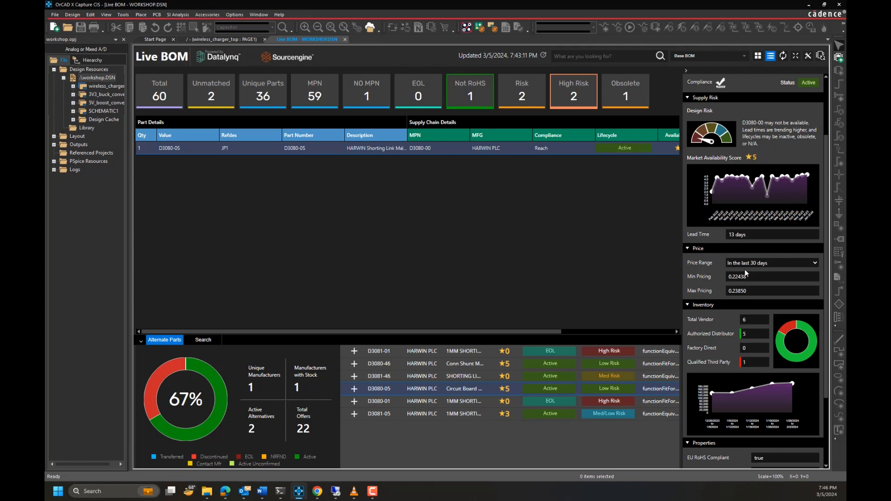
scroll(down, 3)
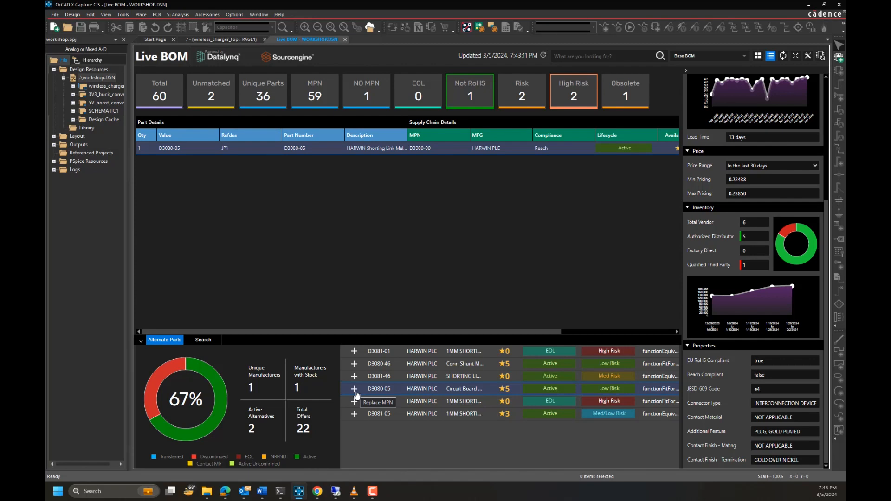
- Replace JP1 with the active D3080-05 alternate and list the Obsolete parts
click(354, 400)
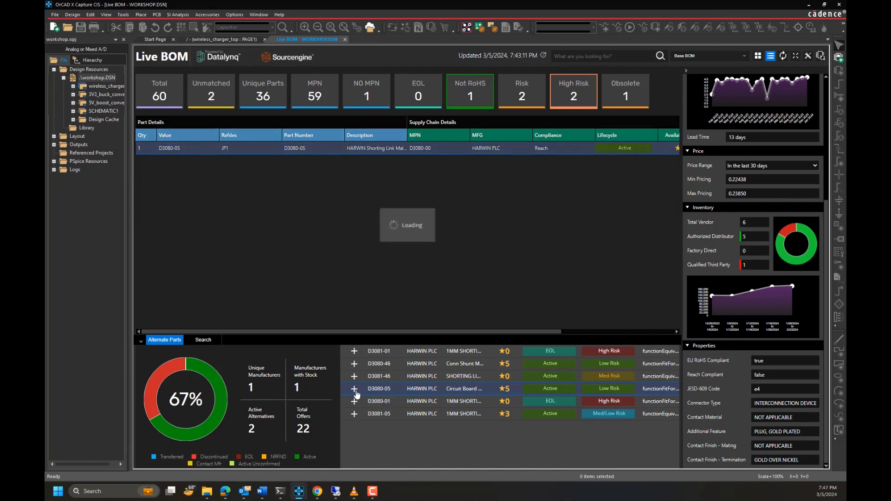
click(379, 389)
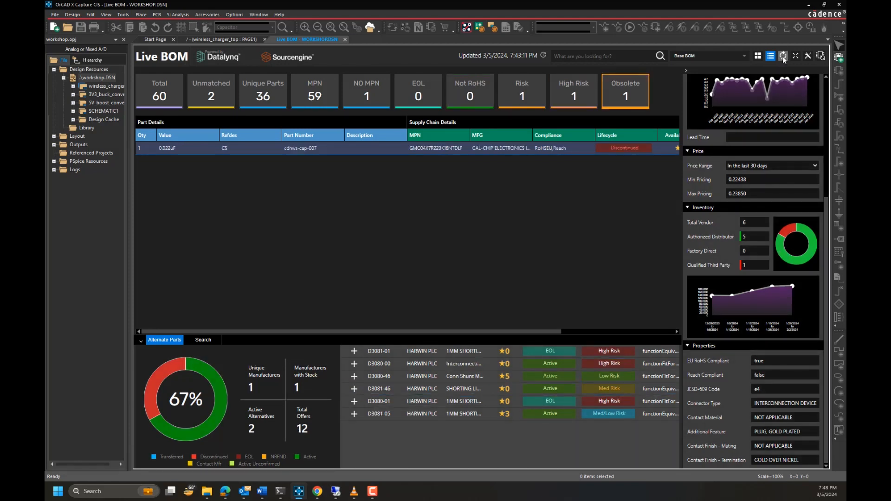
- Refresh, swap C5 to KEMET C0402C223K4RAC7867, and list Unmatched parts
click(782, 55)
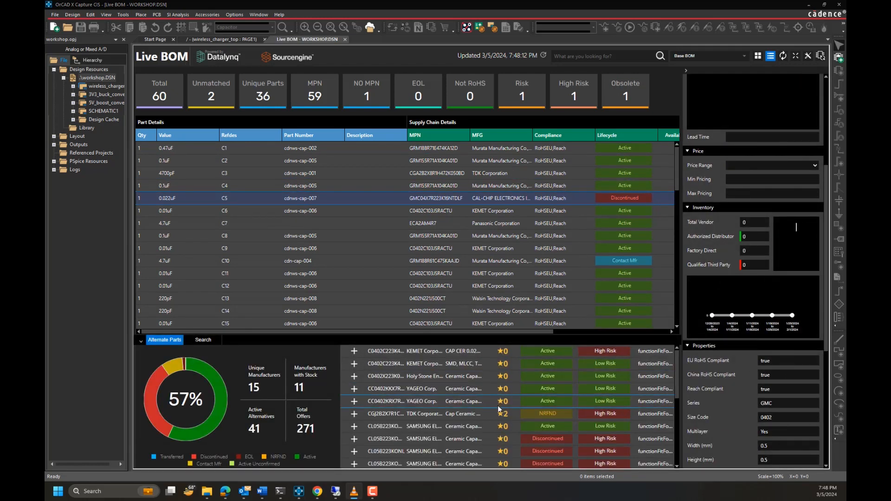
scroll(down, 3)
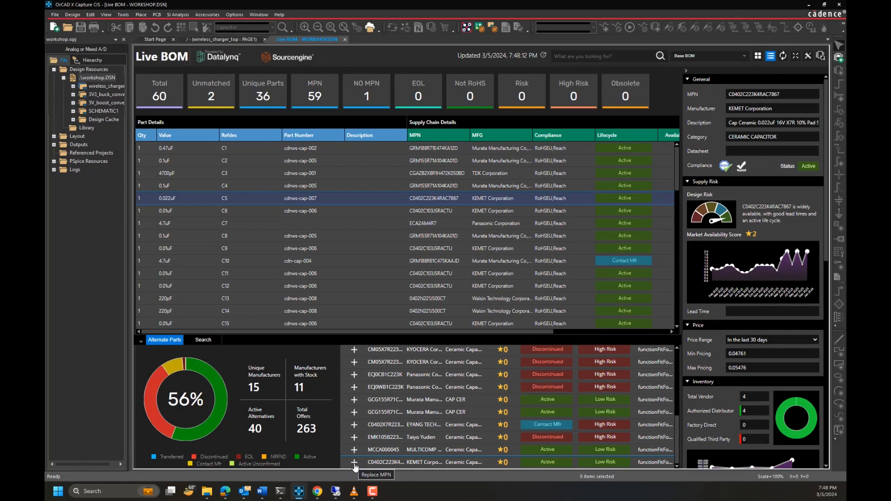
mouse_move(223, 147)
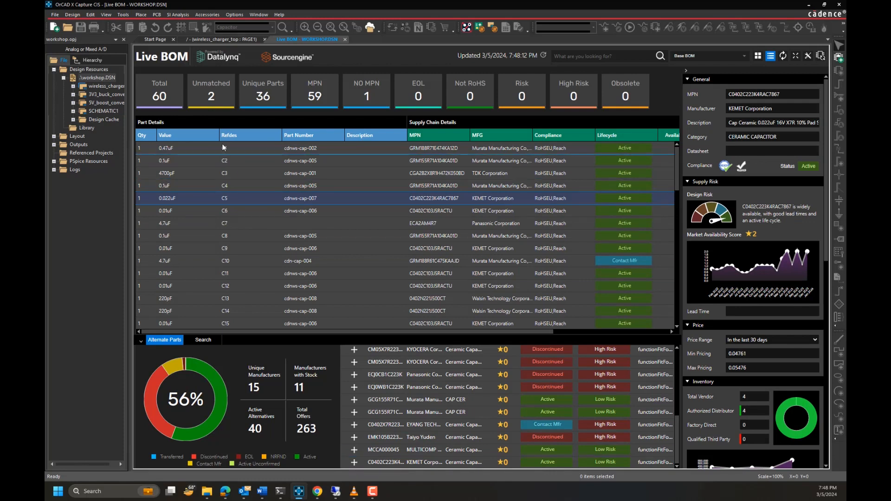
click(211, 91)
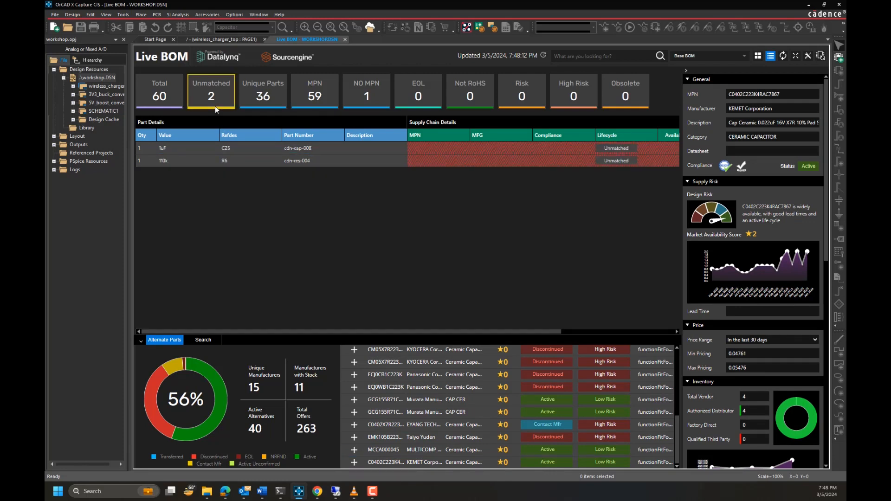
mouse_move(217, 120)
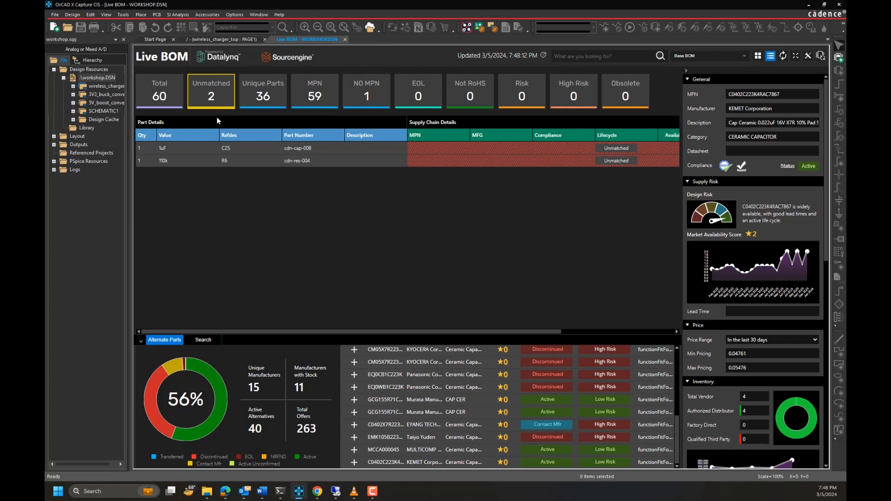
- Search 110k for resistor R6 and replace its MPN with Walsin WR04X1103FTL
click(227, 160)
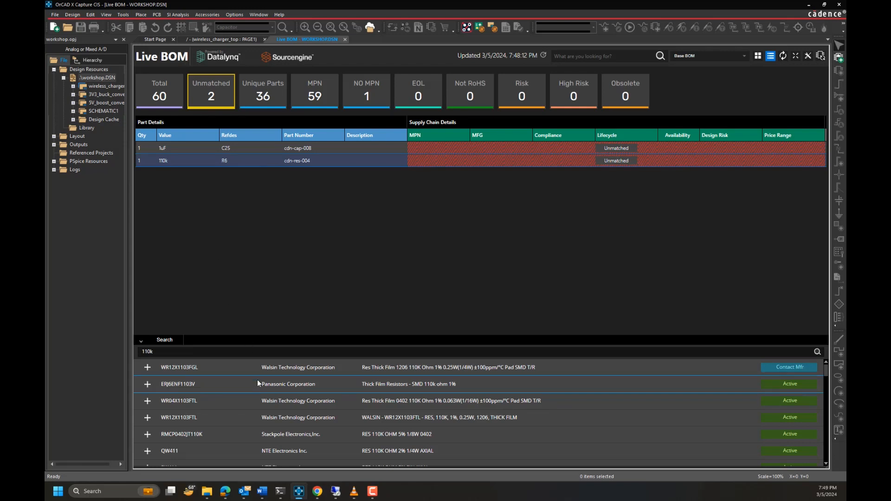
scroll(down, 3)
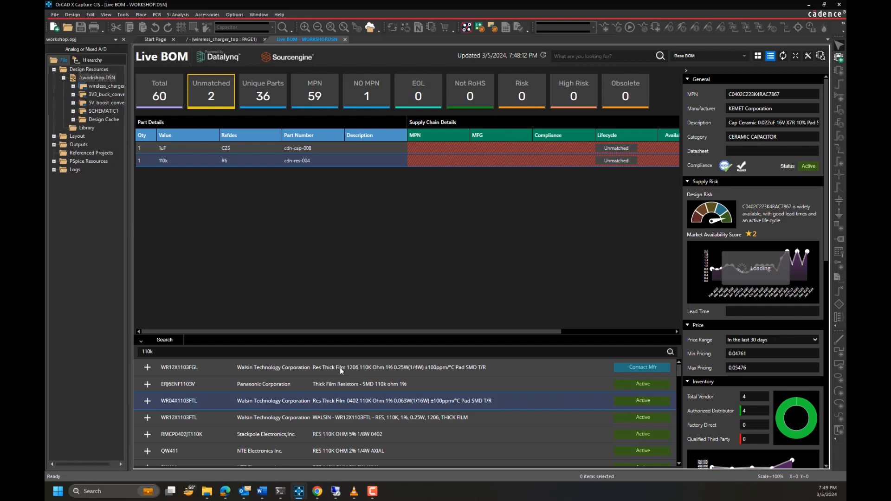
click(179, 401)
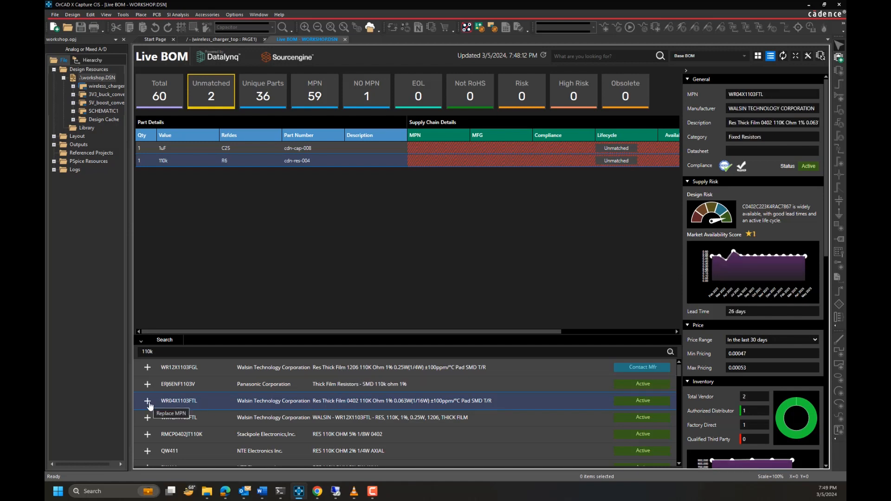
click(147, 403)
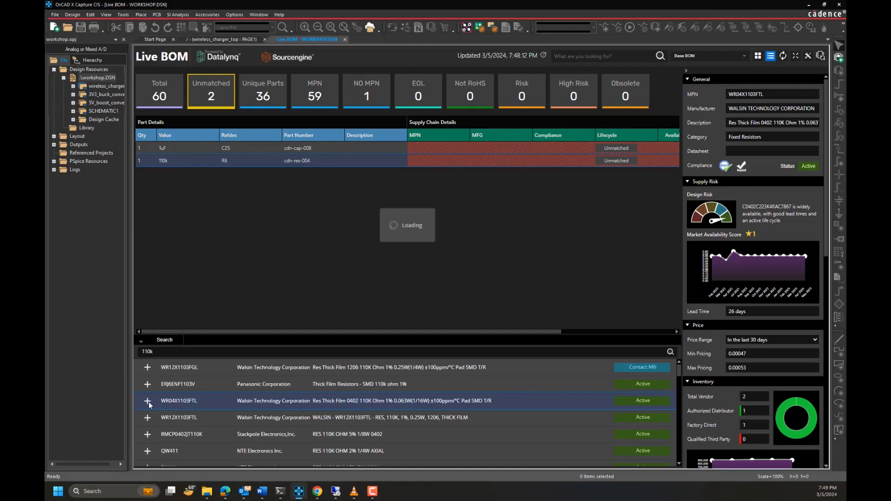
- Select capacitor C25 and replace its MPN with Panasonic ECQE6104KF film capacitor
click(147, 400)
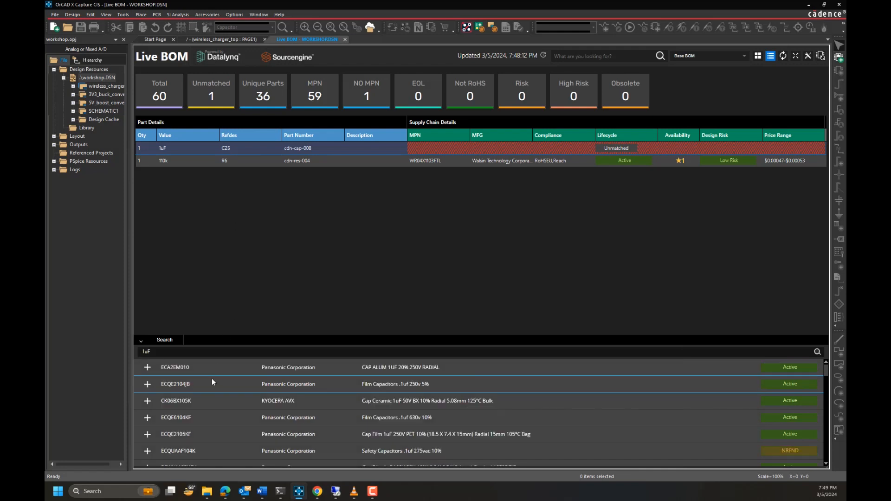
scroll(down, 3)
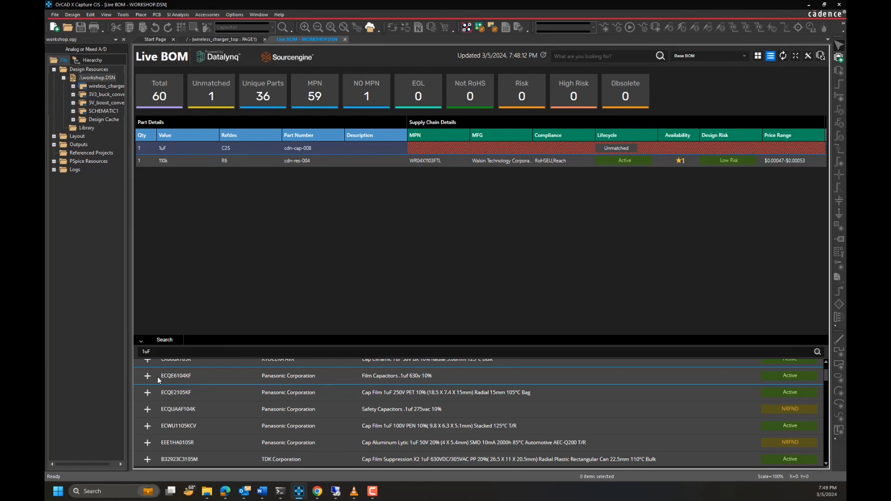
click(176, 375)
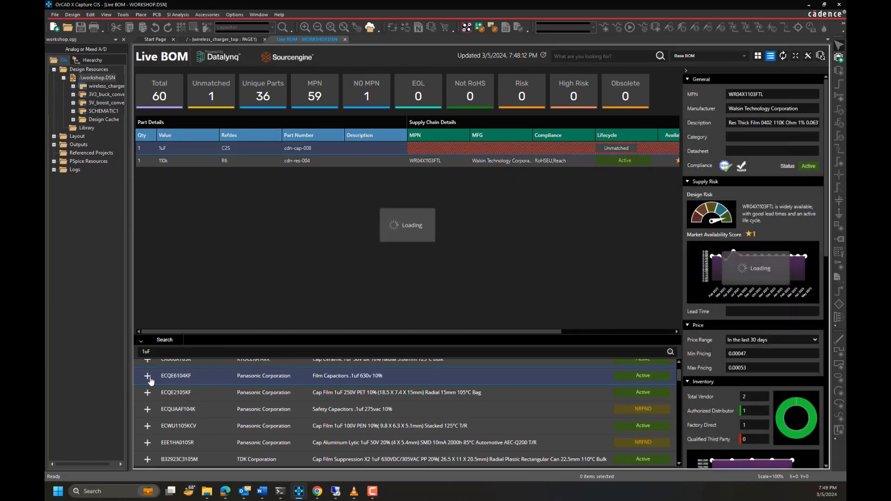
click(147, 376)
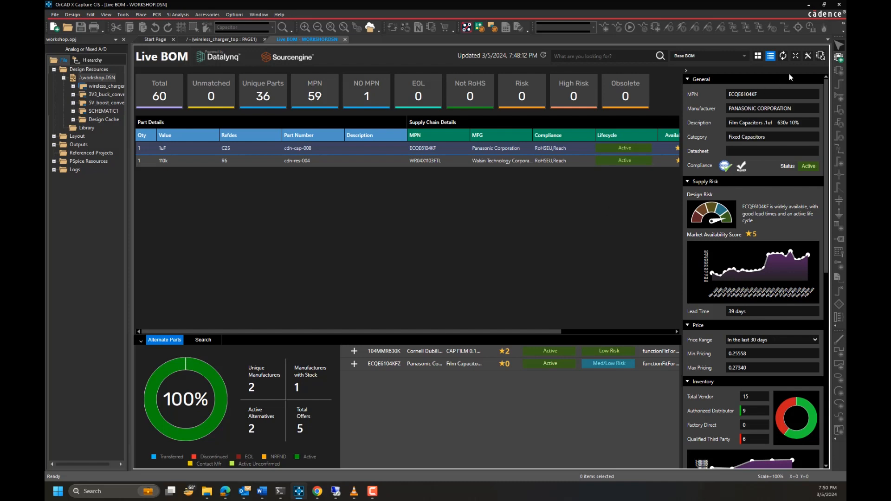
mouse_move(822, 55)
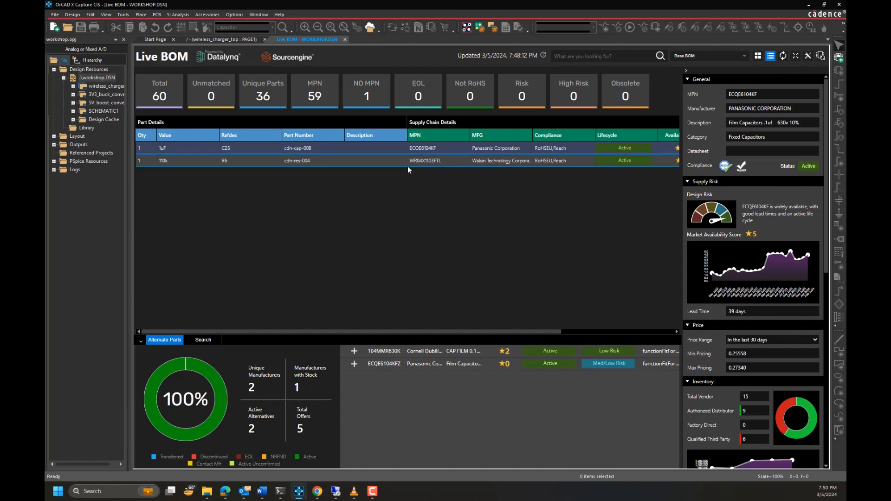
- Cross-probe the 110k resistor R6 onto PAGE1 of the wireless charger schematic
click(222, 39)
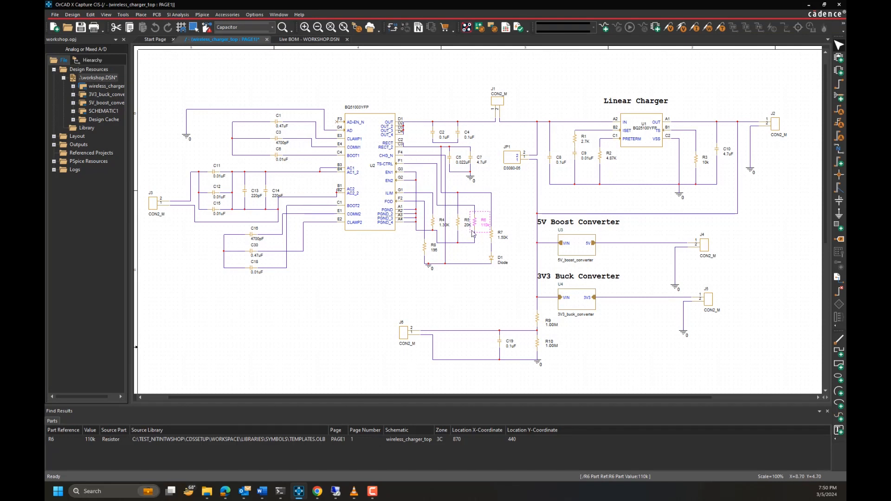
mouse_move(476, 223)
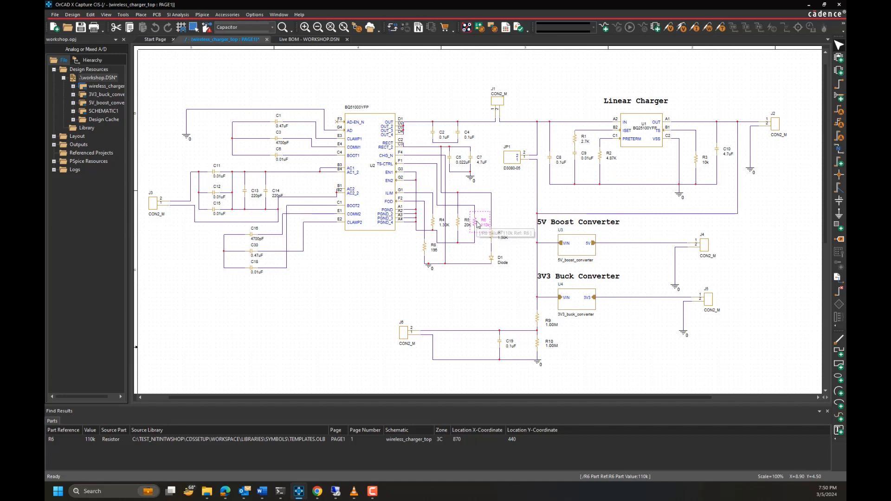
- Inspect the updated R6 part on the schematic, then close the Find Results pane
double_click(483, 222)
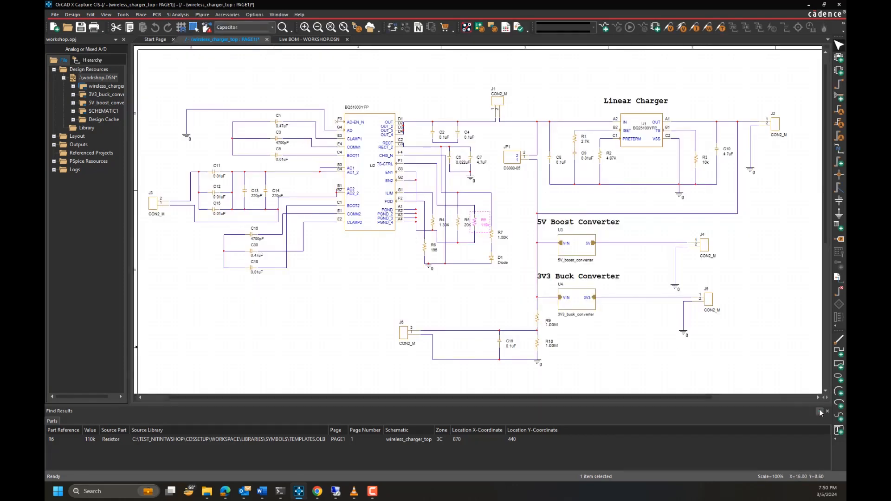
click(828, 411)
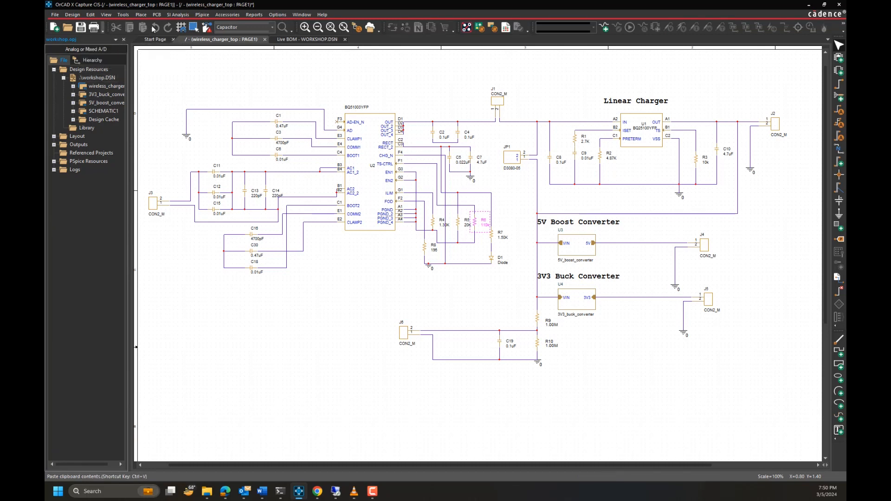
click(307, 39)
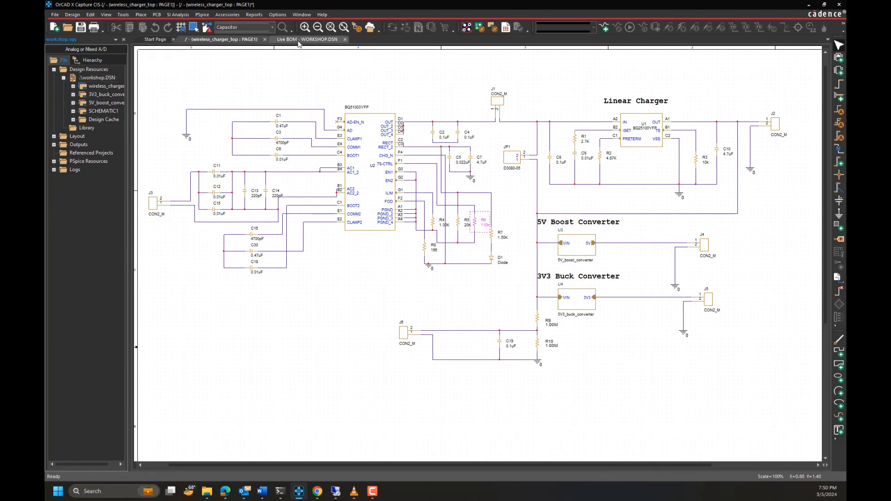
- Return to the Live BOM and show the dashboard with grade A, 60 parts matched
click(307, 39)
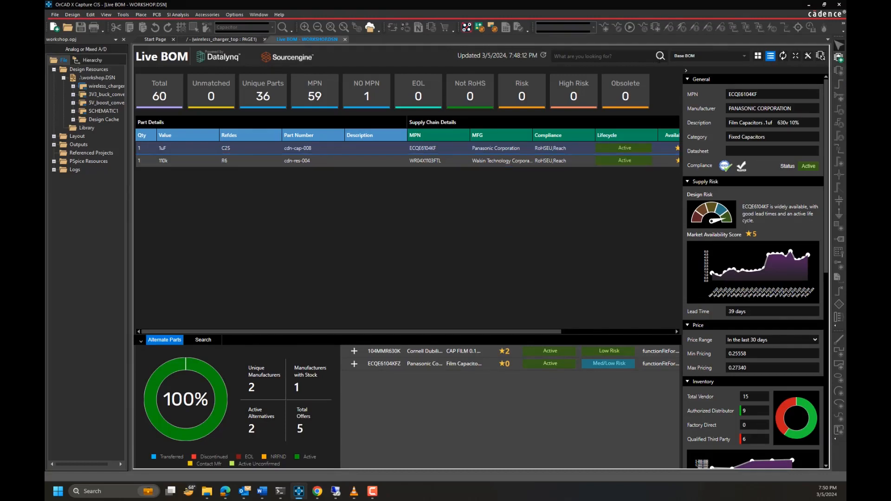
mouse_move(783, 56)
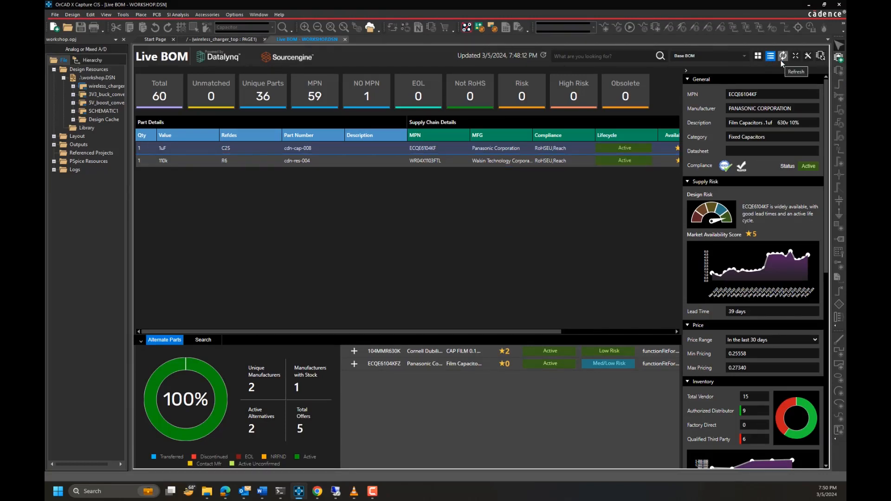
mouse_move(782, 64)
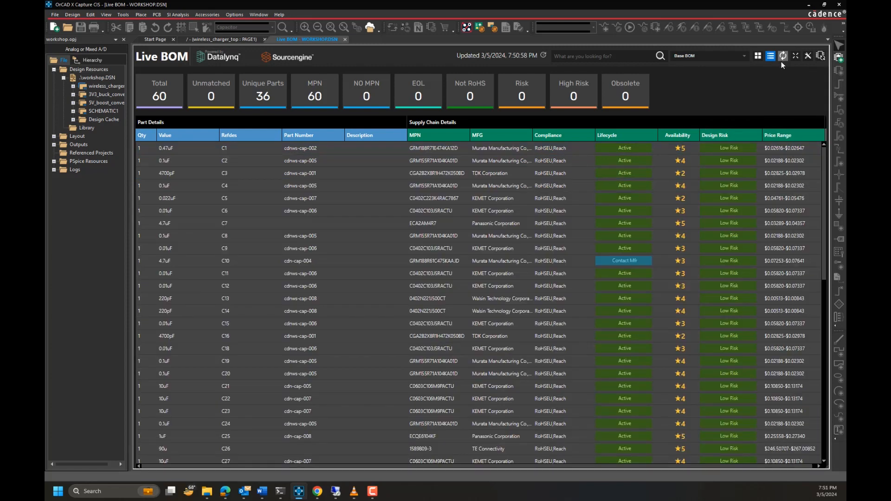
click(758, 56)
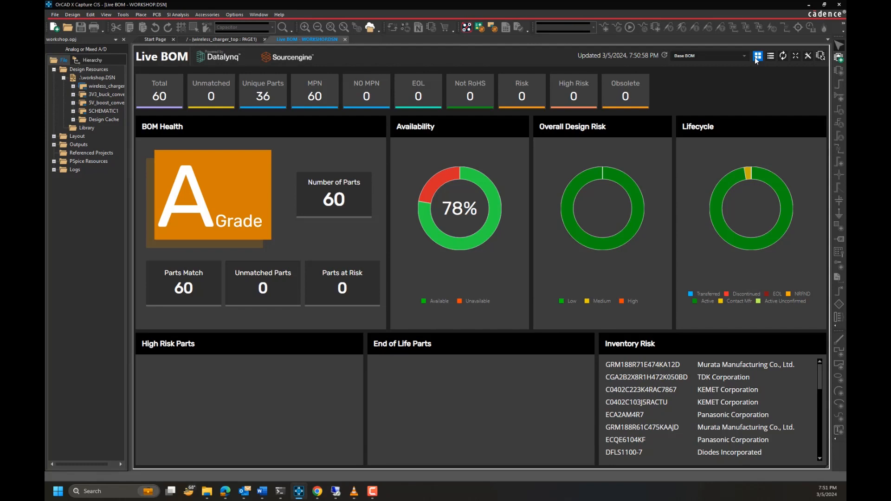